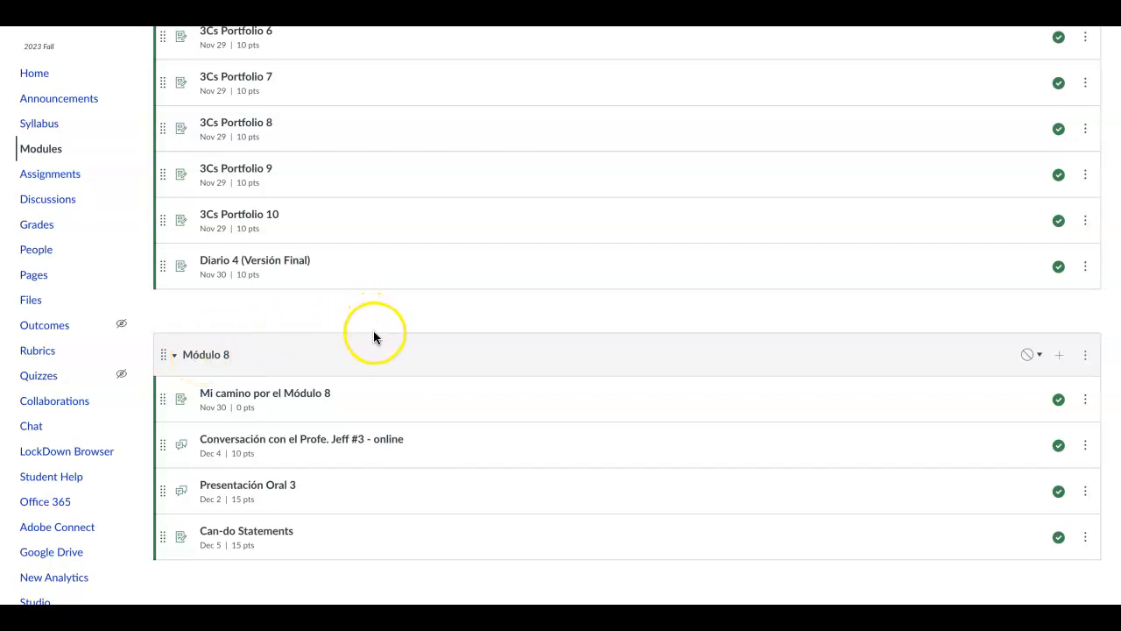
mouse_move(380, 344)
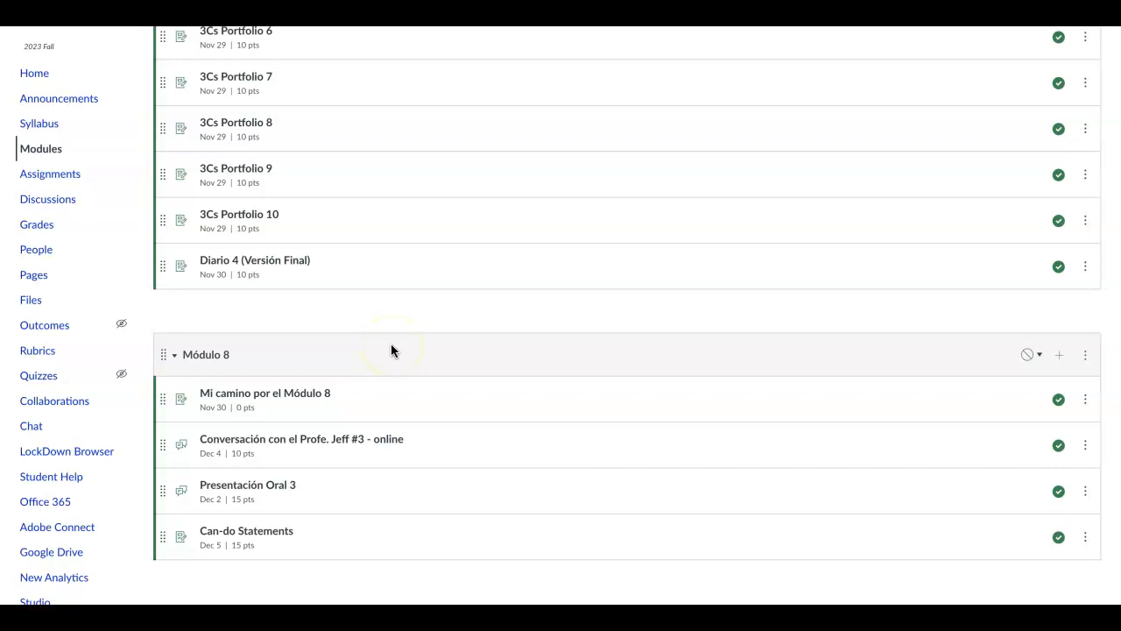
mouse_move(918, 375)
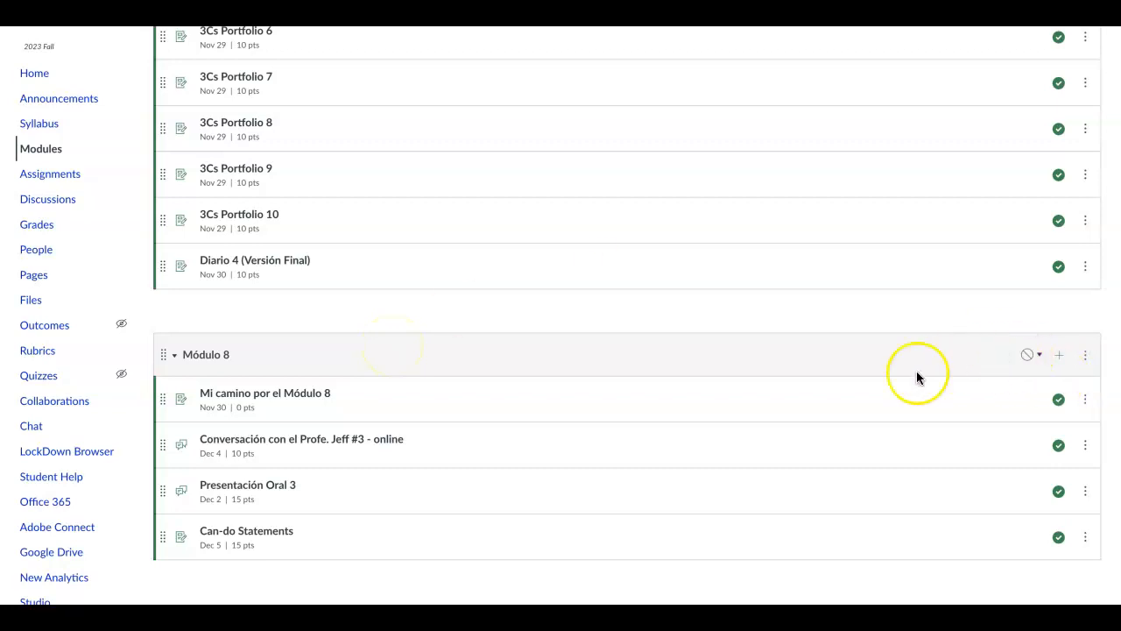
mouse_move(264, 393)
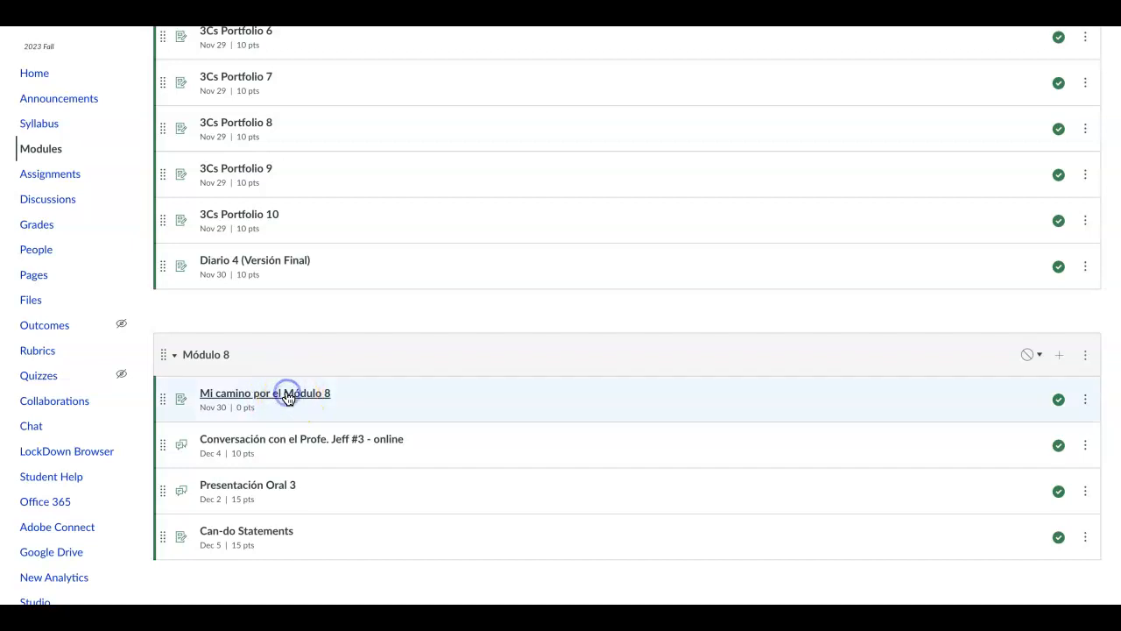
- Open 'Mi camino por el Módulo 8' and highlight its self-assessment, oral presentation and Conversation log #3 steps
left_click(264, 392)
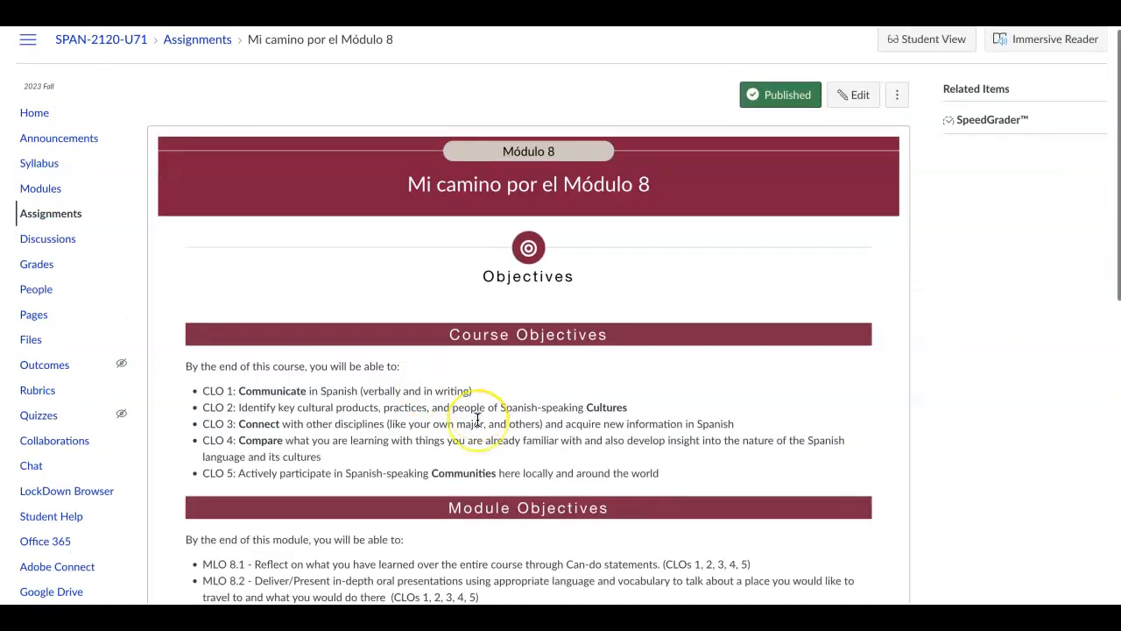
scroll("down", 3)
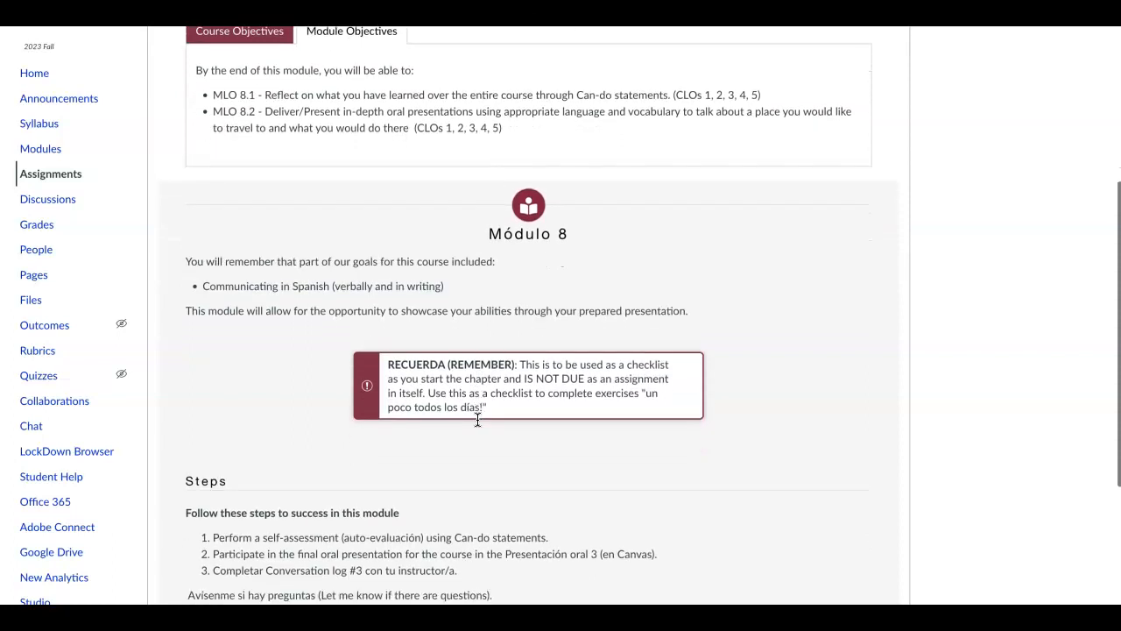
scroll("down", 3)
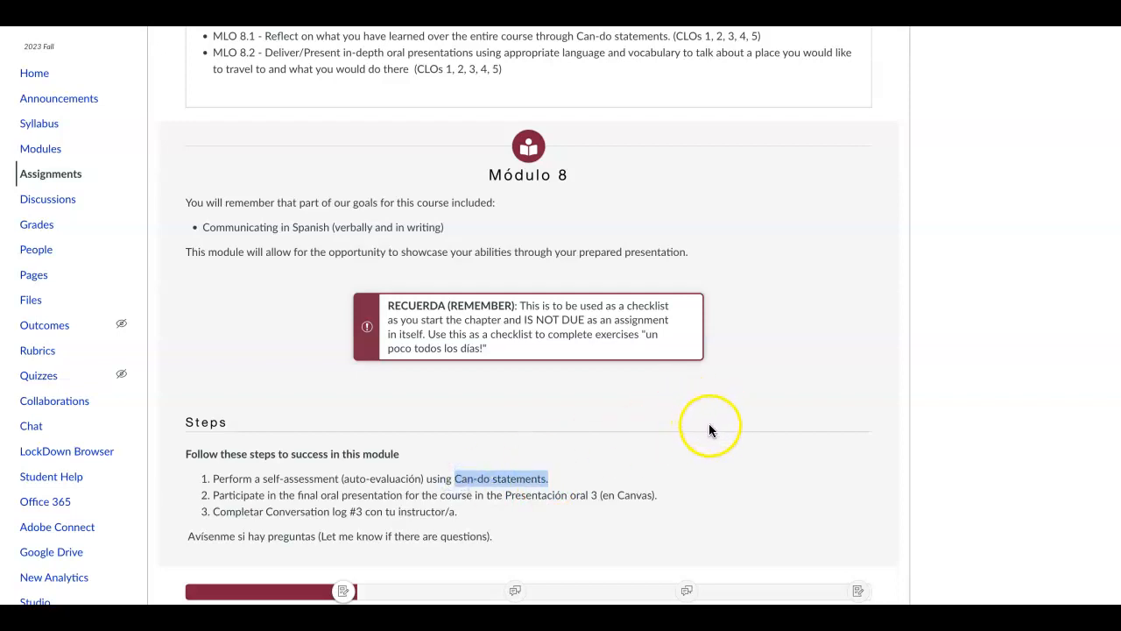
mouse_move(764, 421)
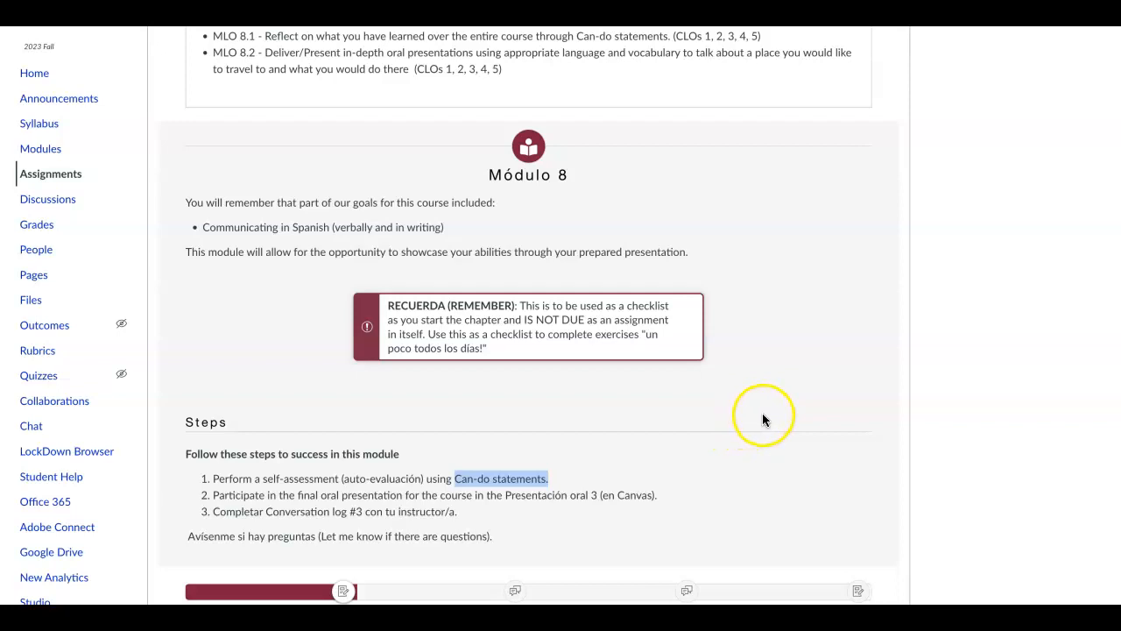
mouse_move(422, 479)
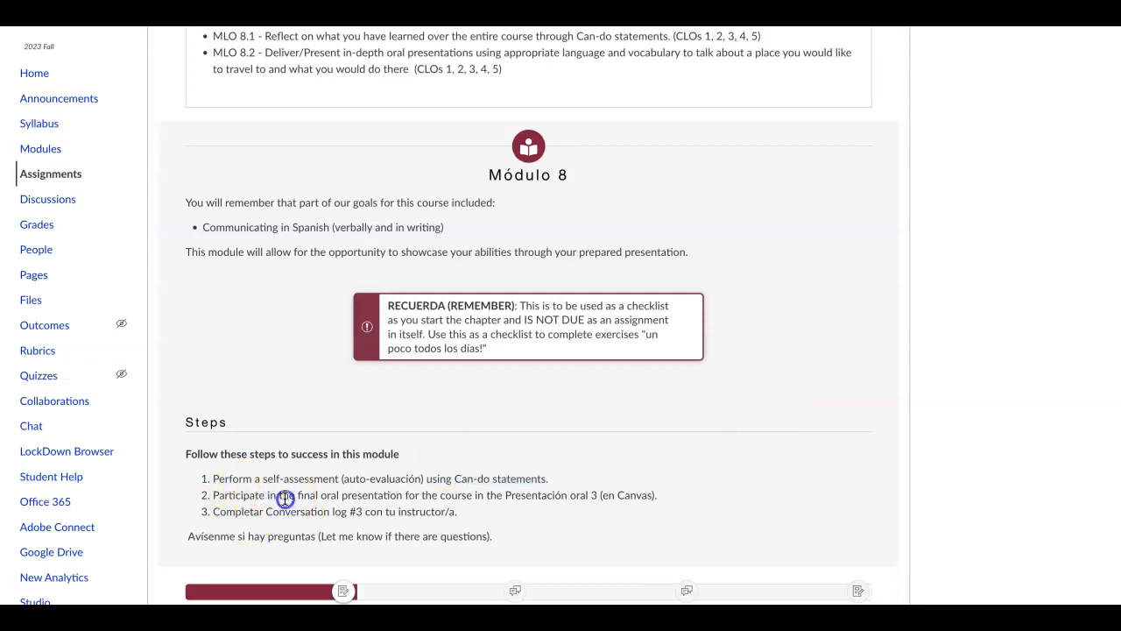
left_click_drag(285, 495, 416, 495)
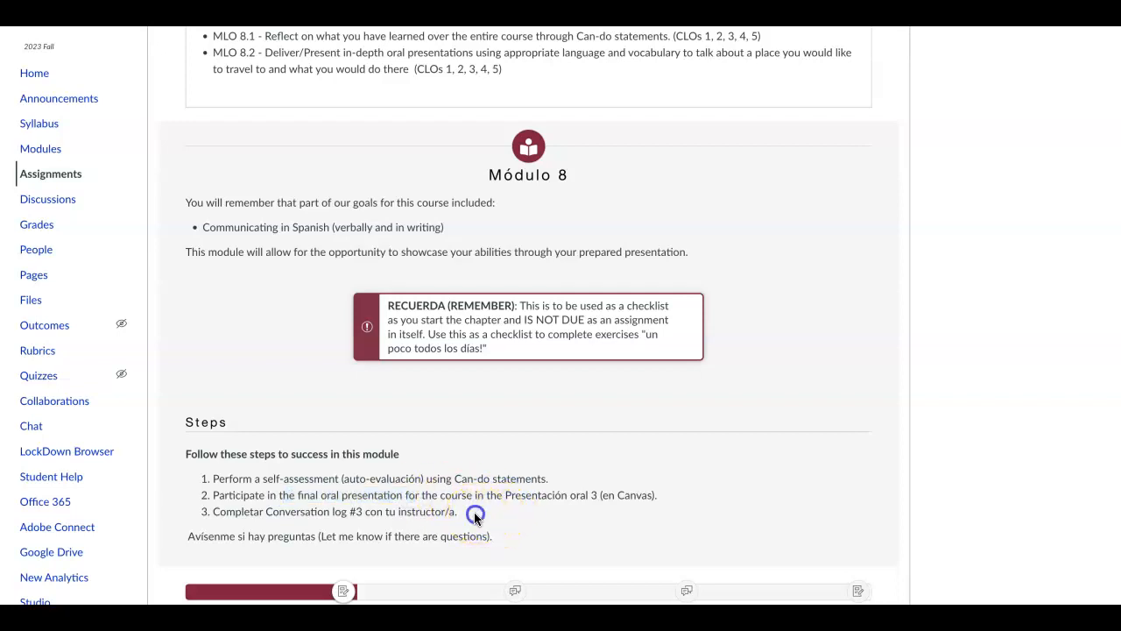
left_click_drag(297, 510, 456, 511)
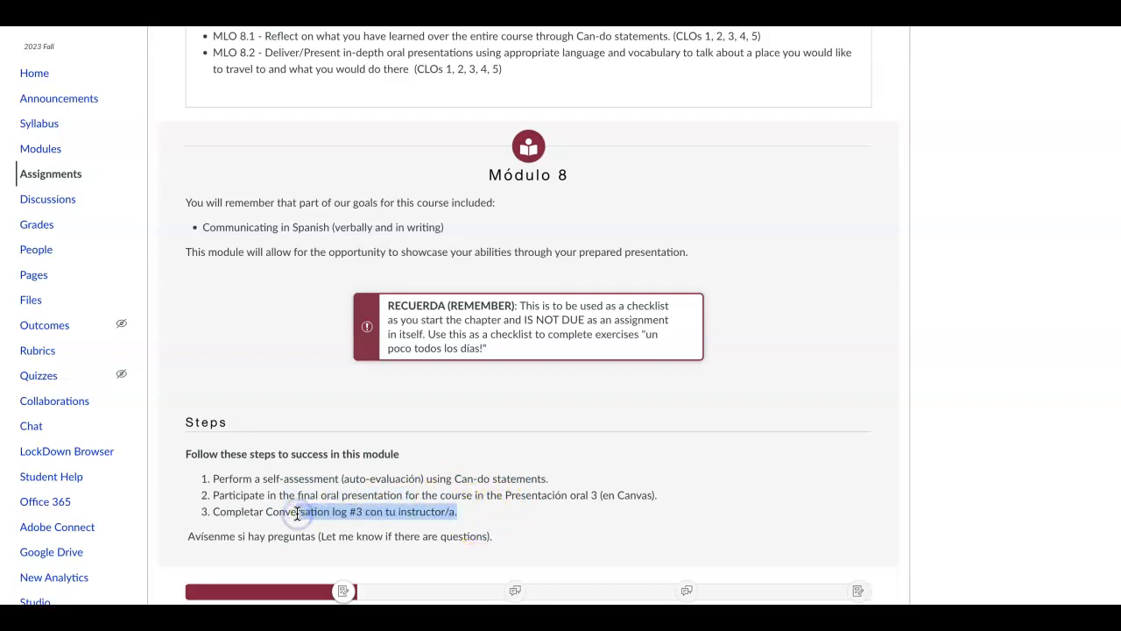
mouse_move(464, 511)
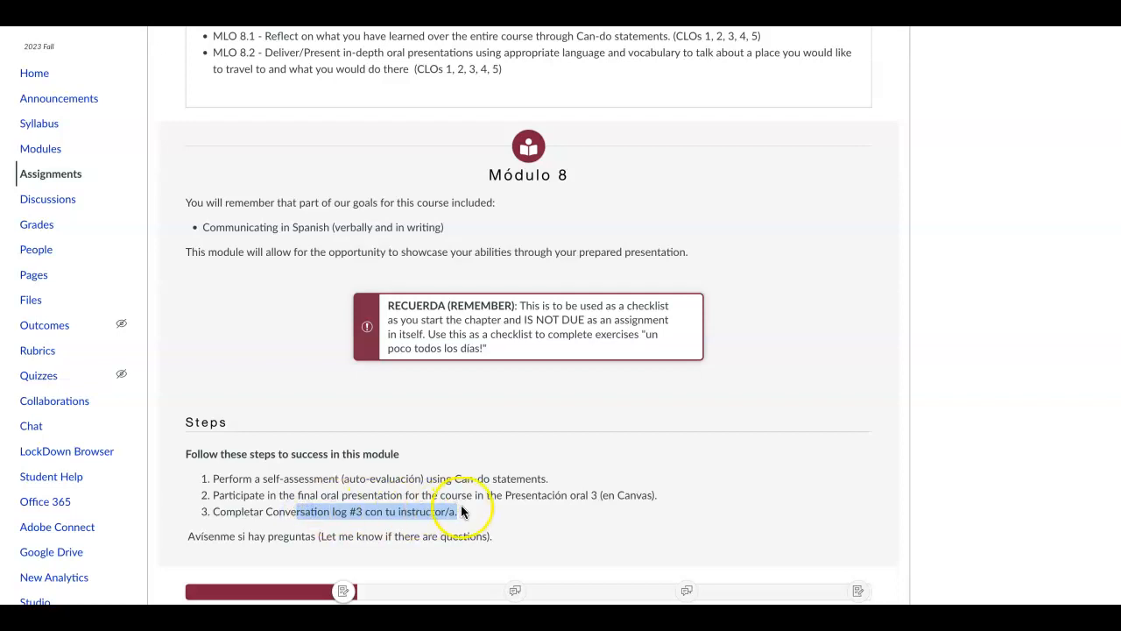
scroll("down", 3)
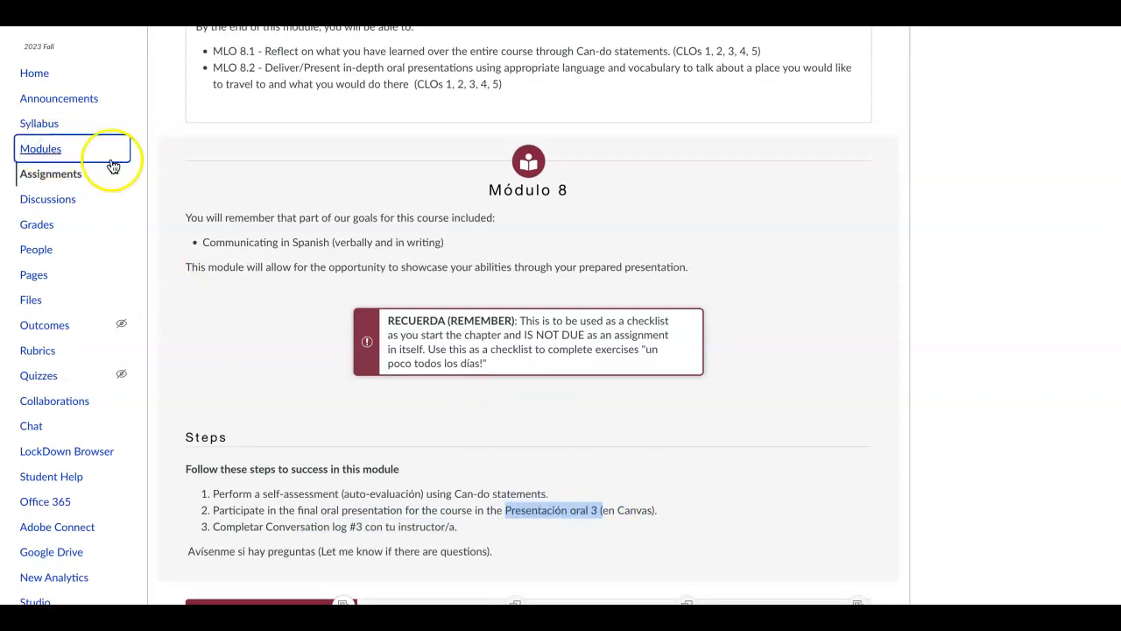
- Return to Modules and scroll to Módulo 8's Presentación Oral 3 and Can-do Statements items
left_click(40, 148)
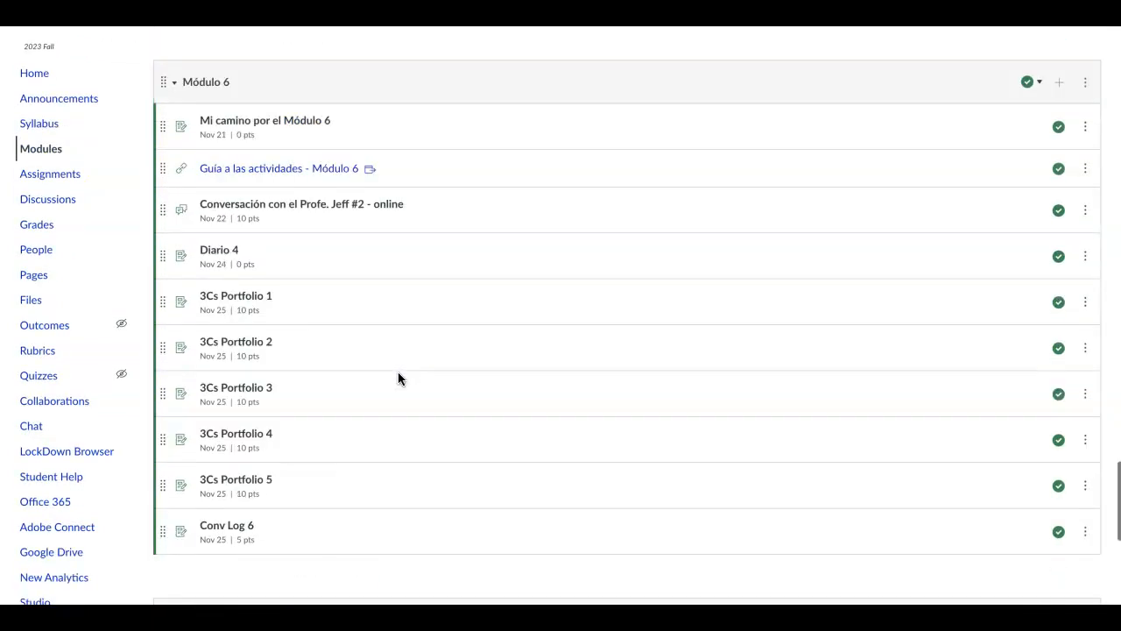
scroll("down", 3)
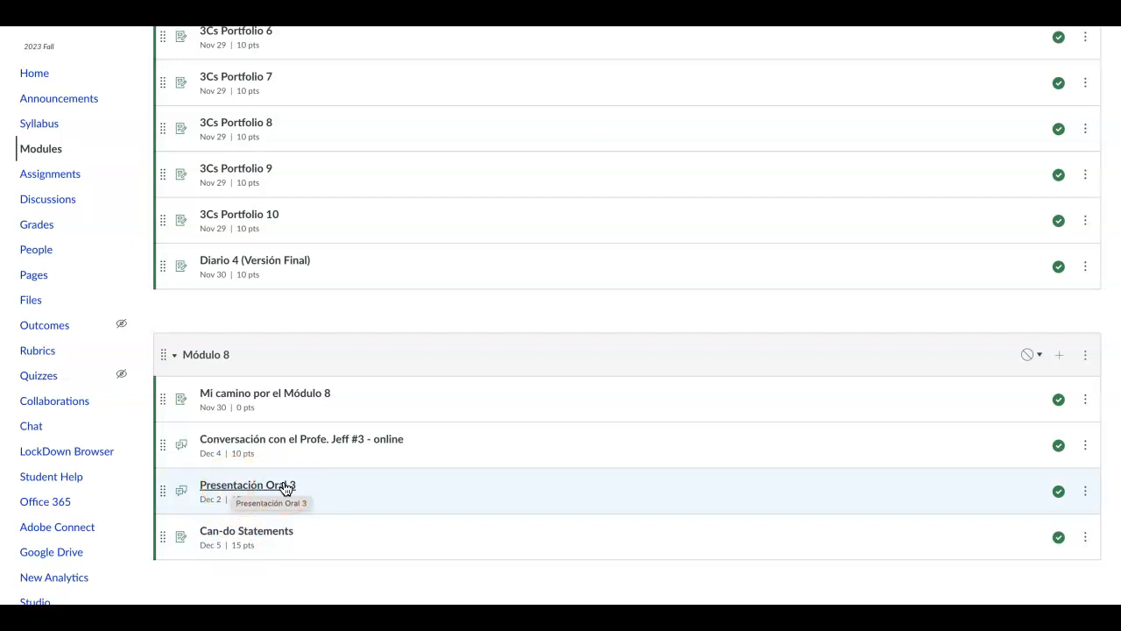
mouse_move(265, 487)
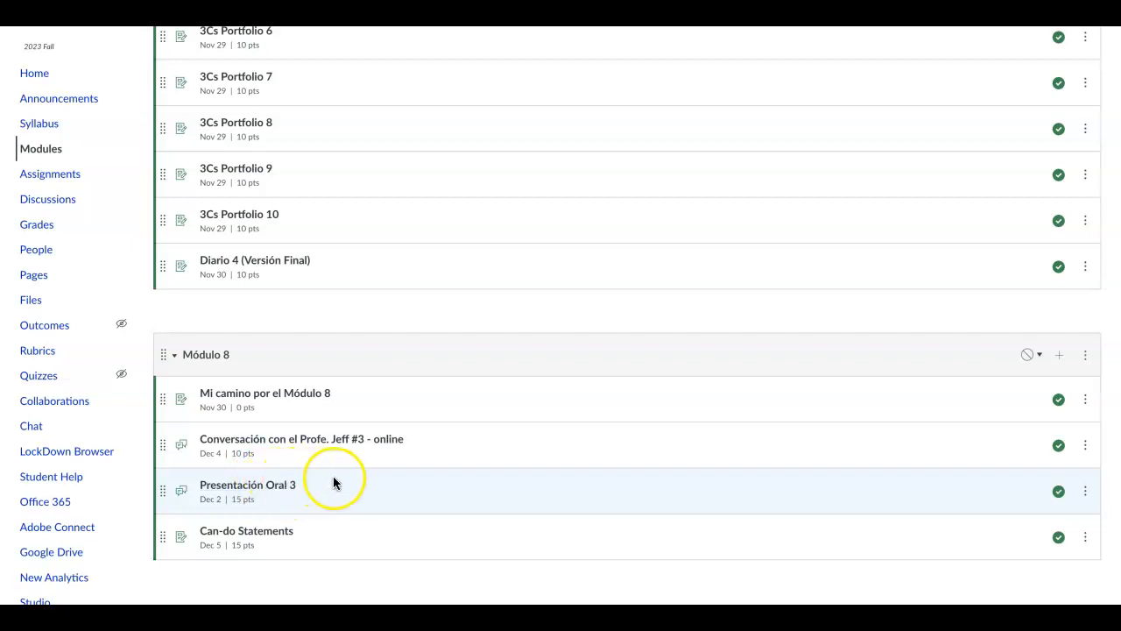
mouse_move(349, 484)
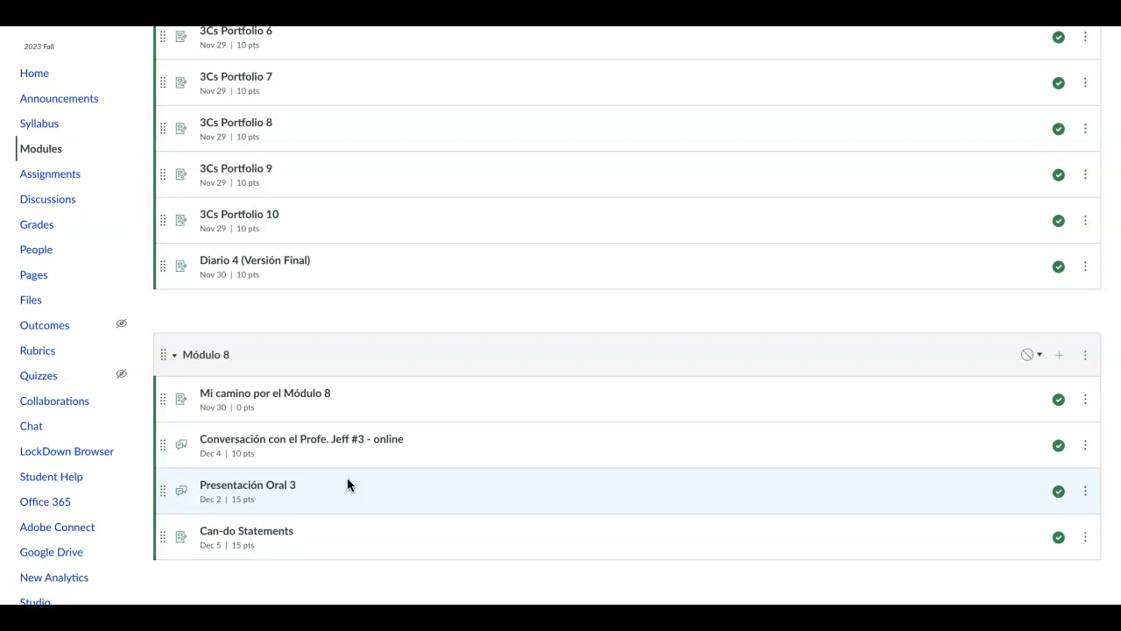
mouse_move(368, 480)
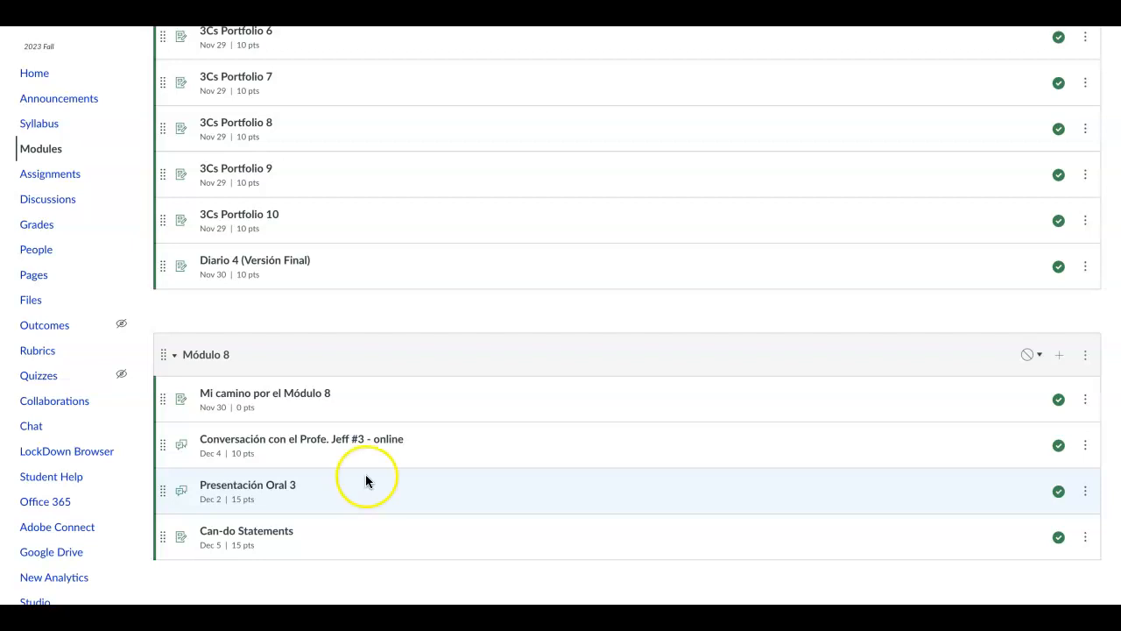
mouse_move(257, 400)
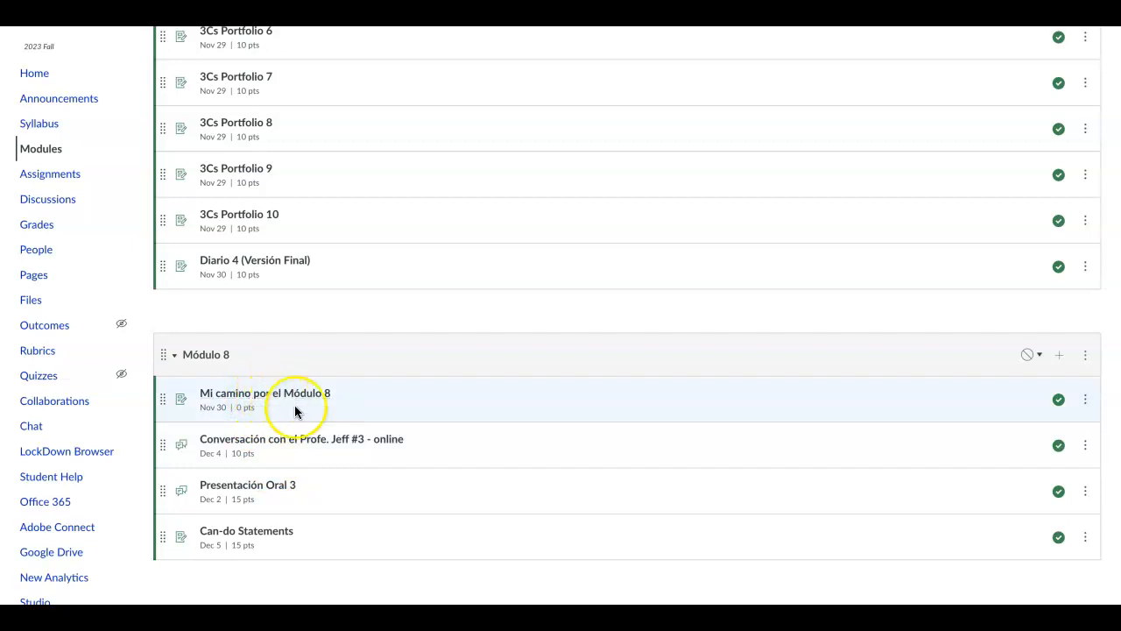
mouse_move(262, 431)
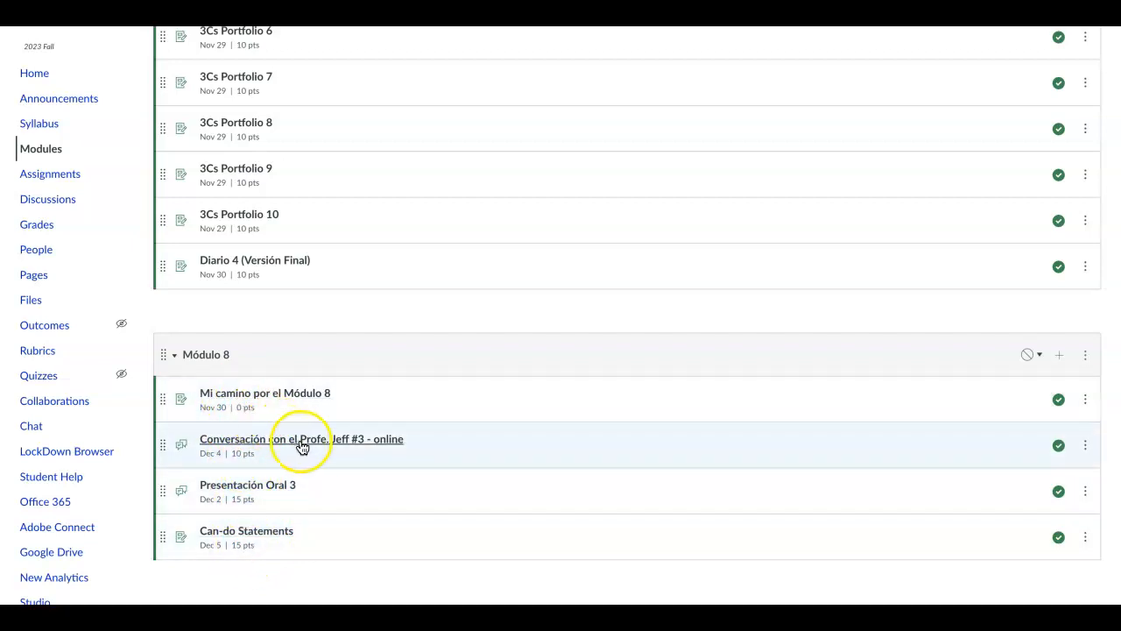
mouse_move(248, 416)
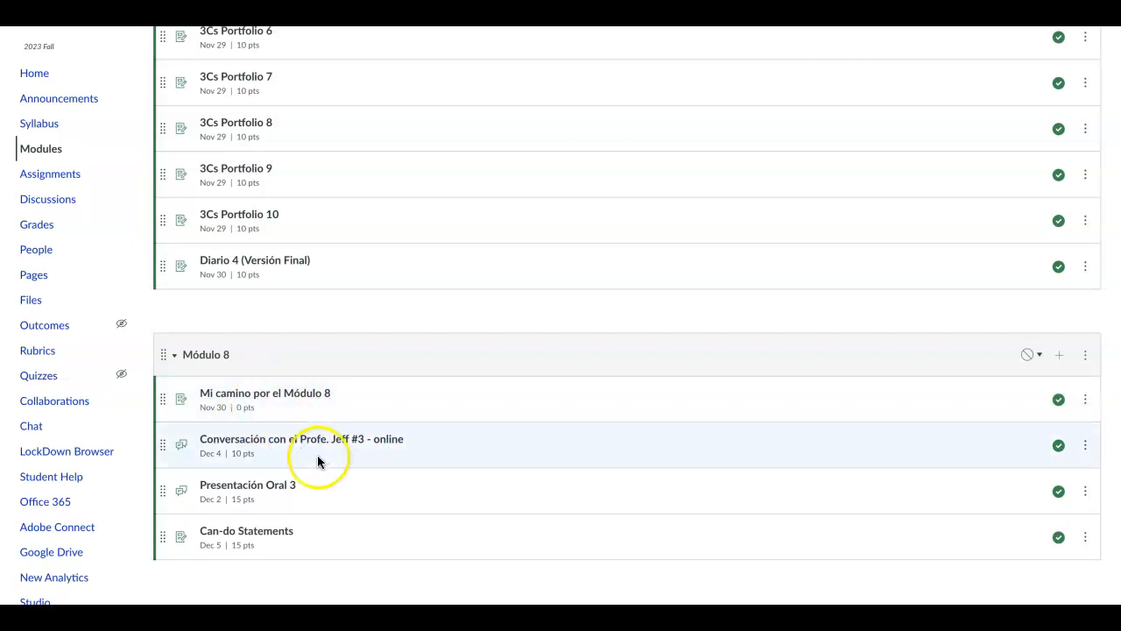
mouse_move(331, 433)
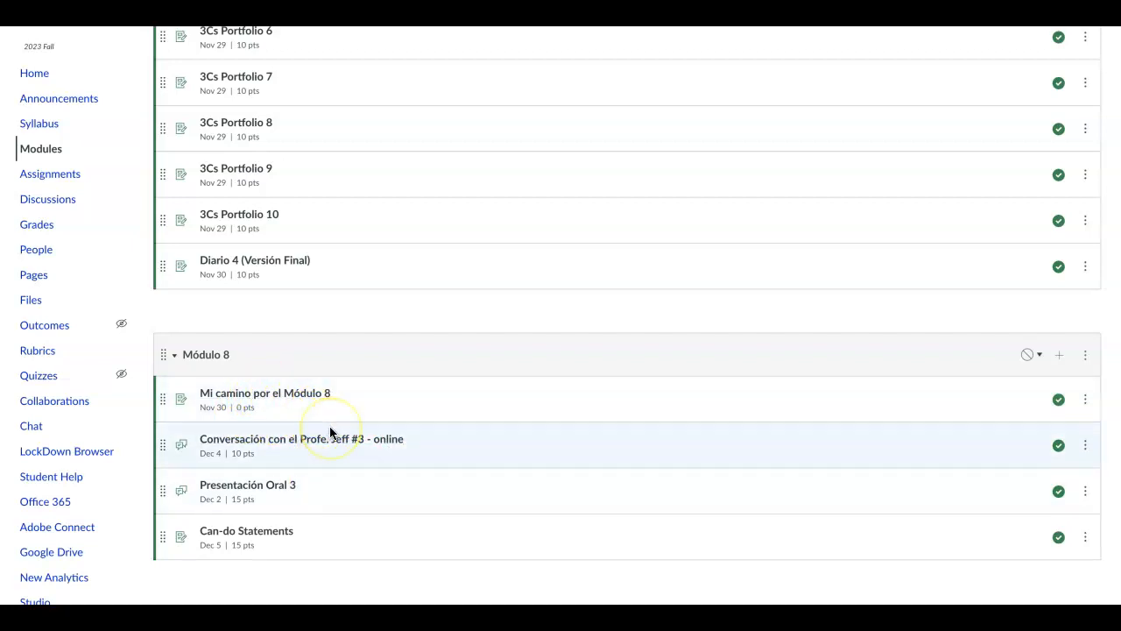
mouse_move(428, 455)
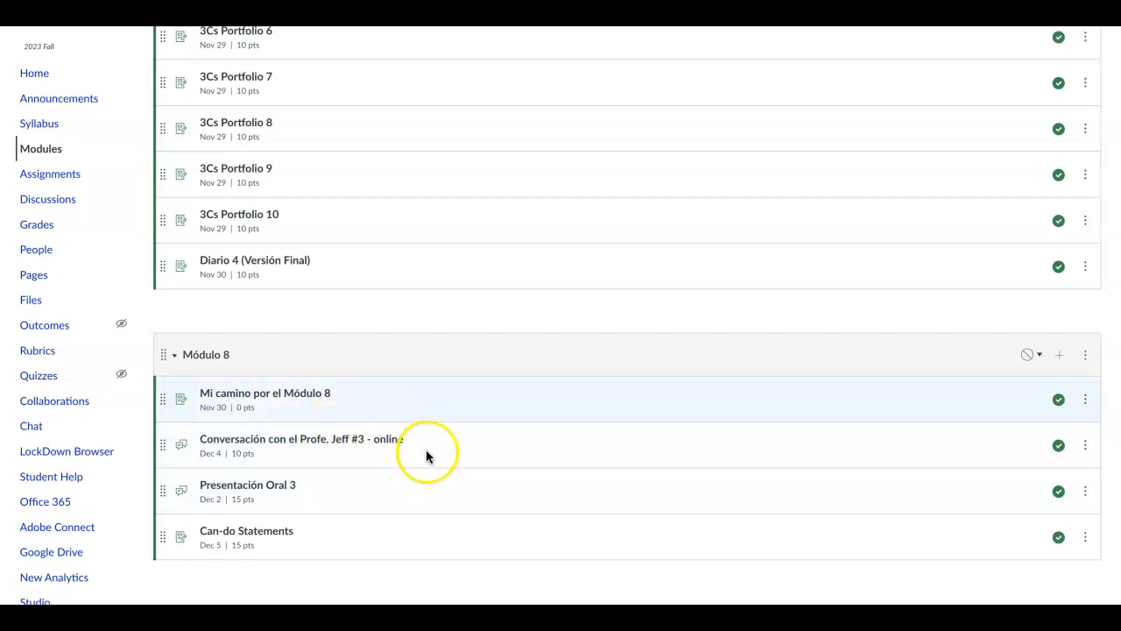
mouse_move(312, 424)
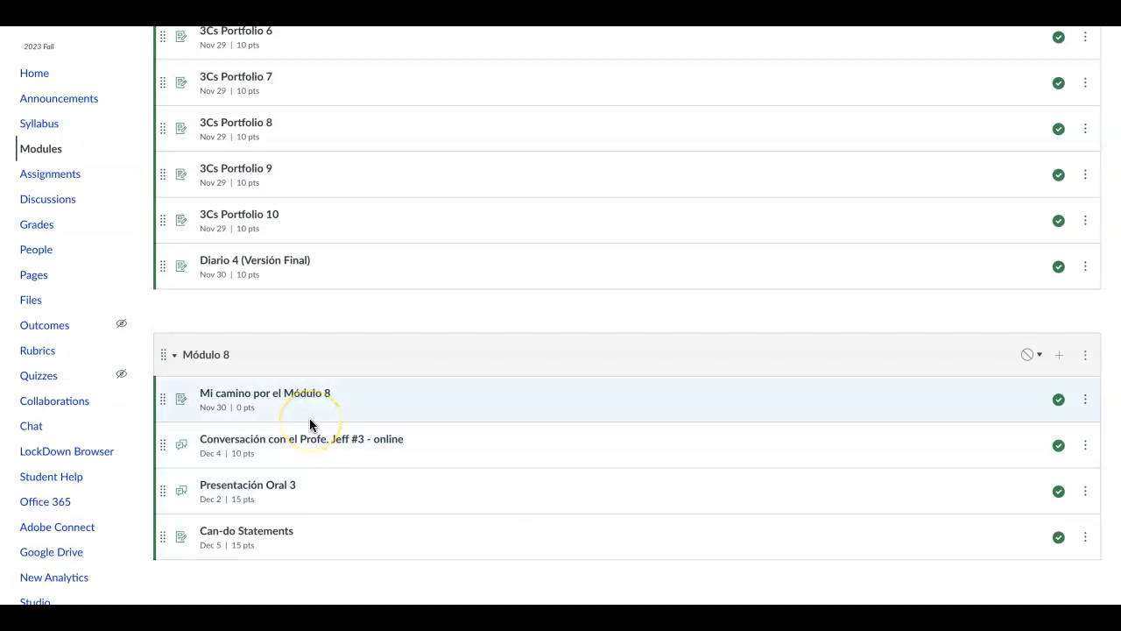
mouse_move(381, 409)
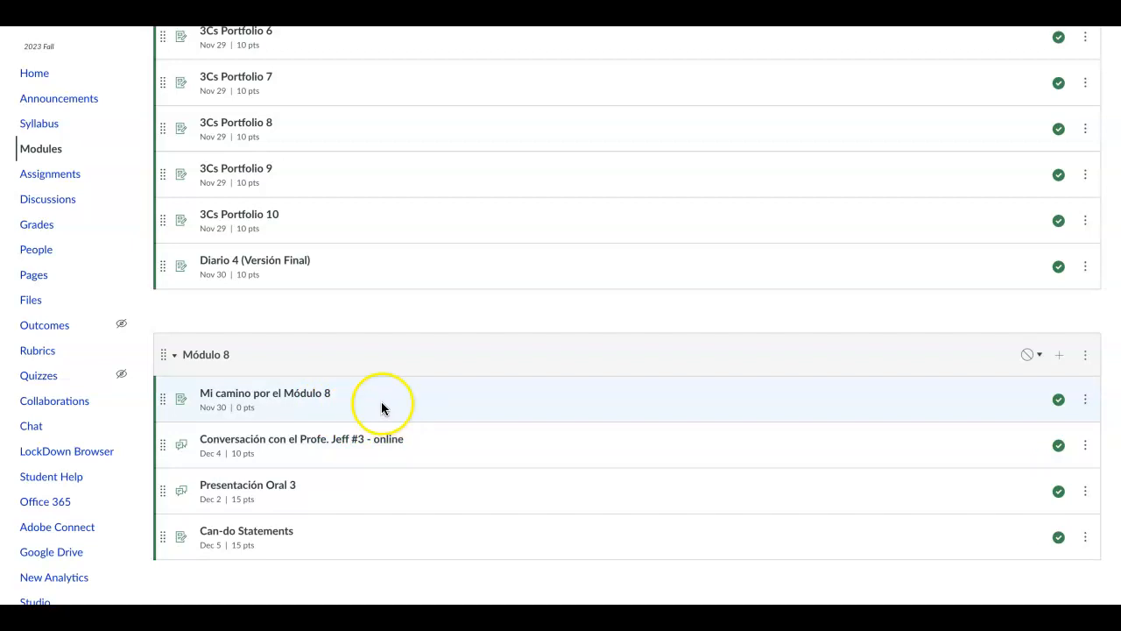
mouse_move(382, 405)
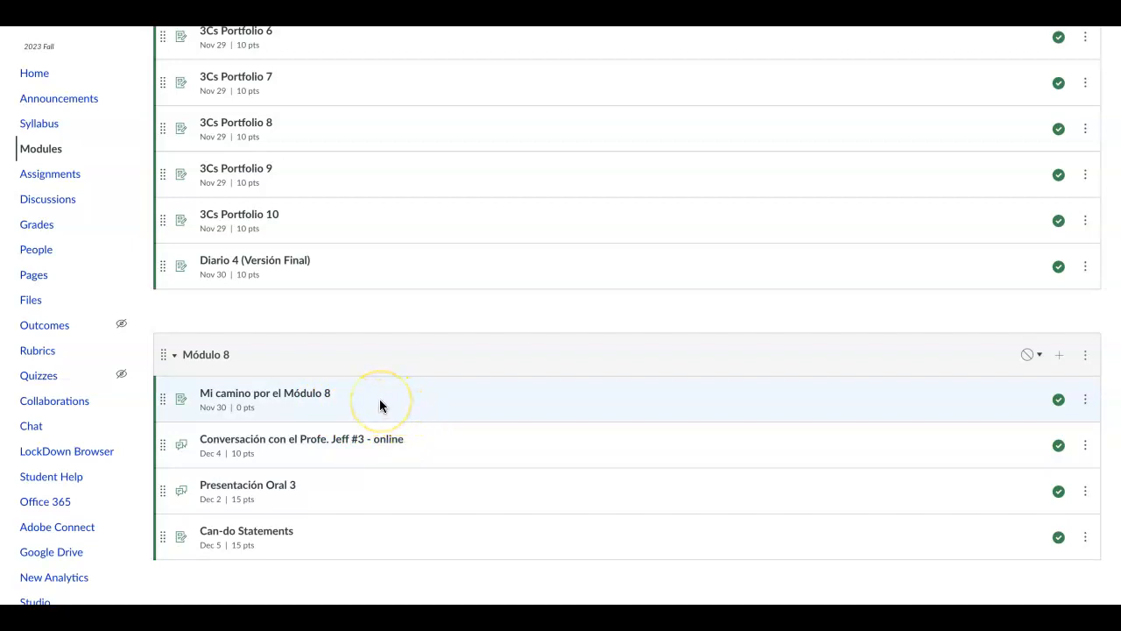